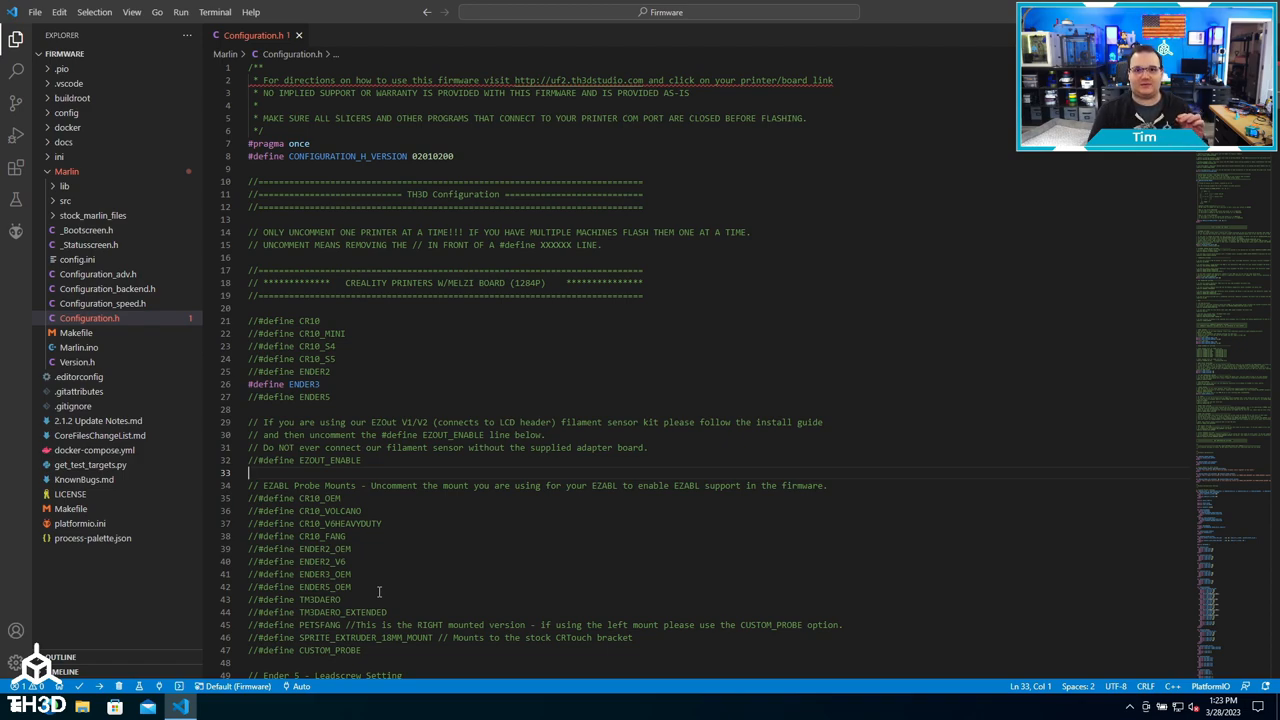
mouse_move(379, 586)
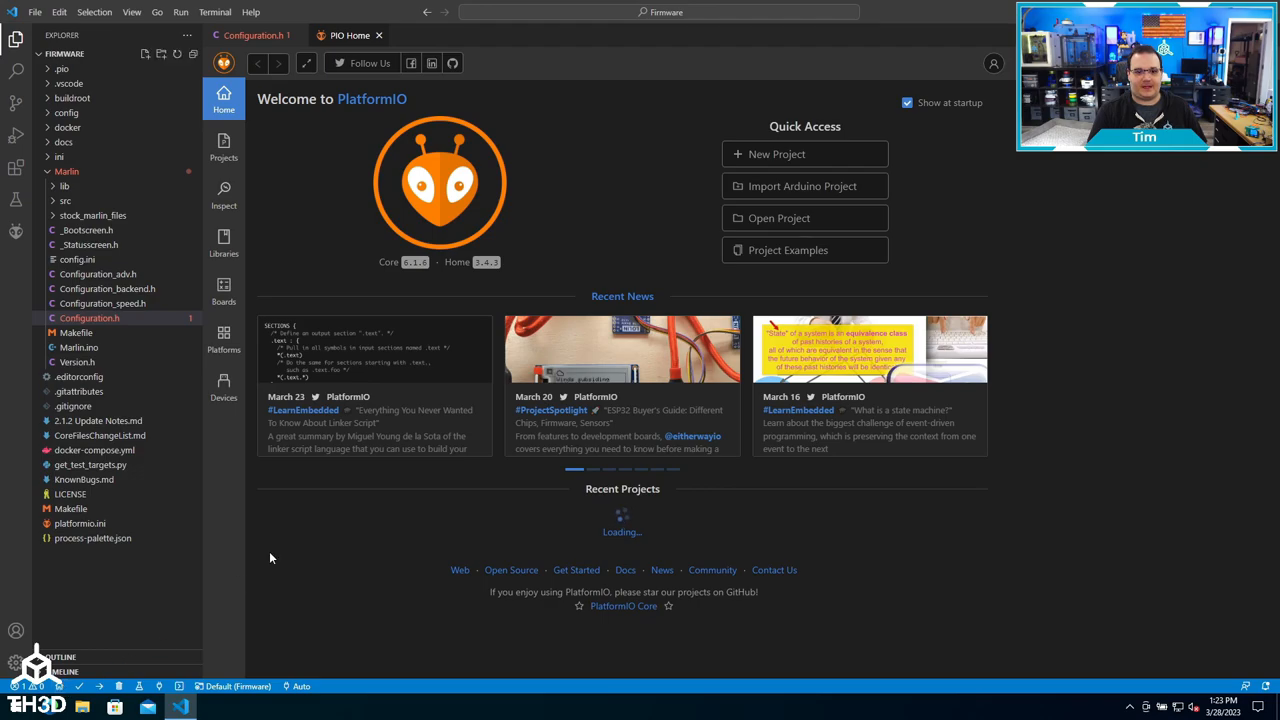
Refresh PlatformIO Devices, copy the COM3 port name, and expand the ini folder.
left_click(223, 385)
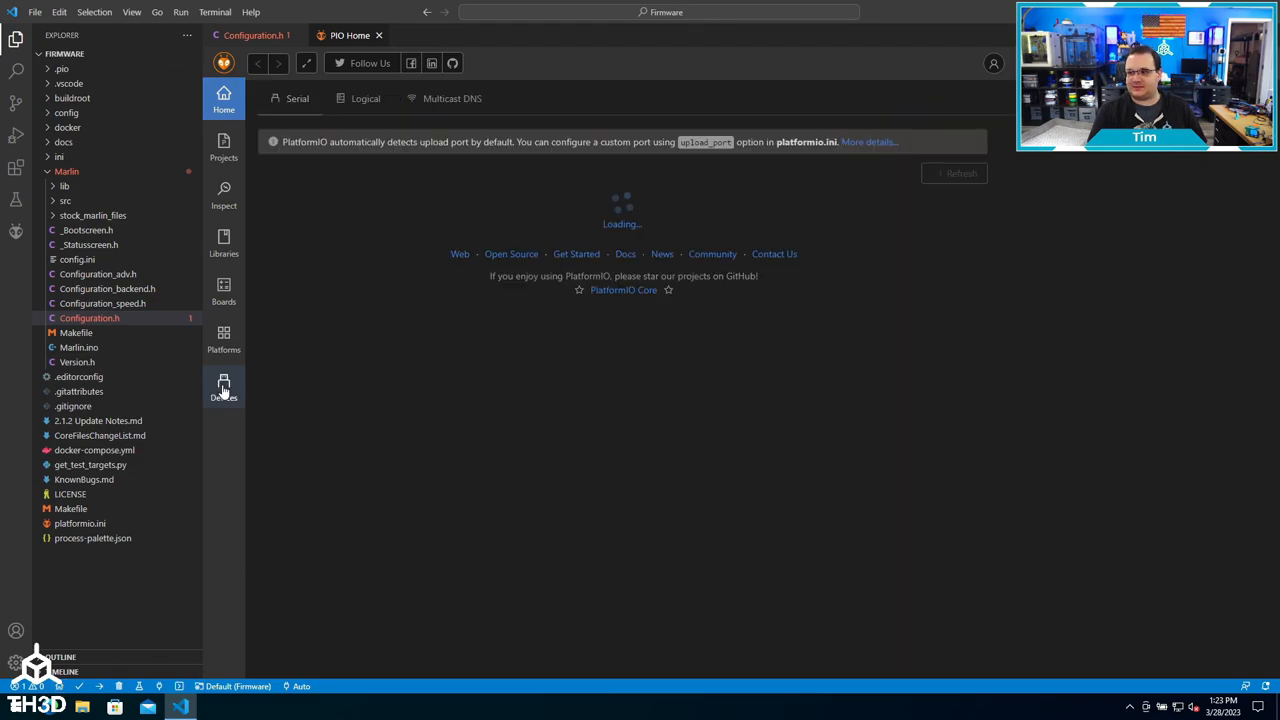
left_click(223, 387)
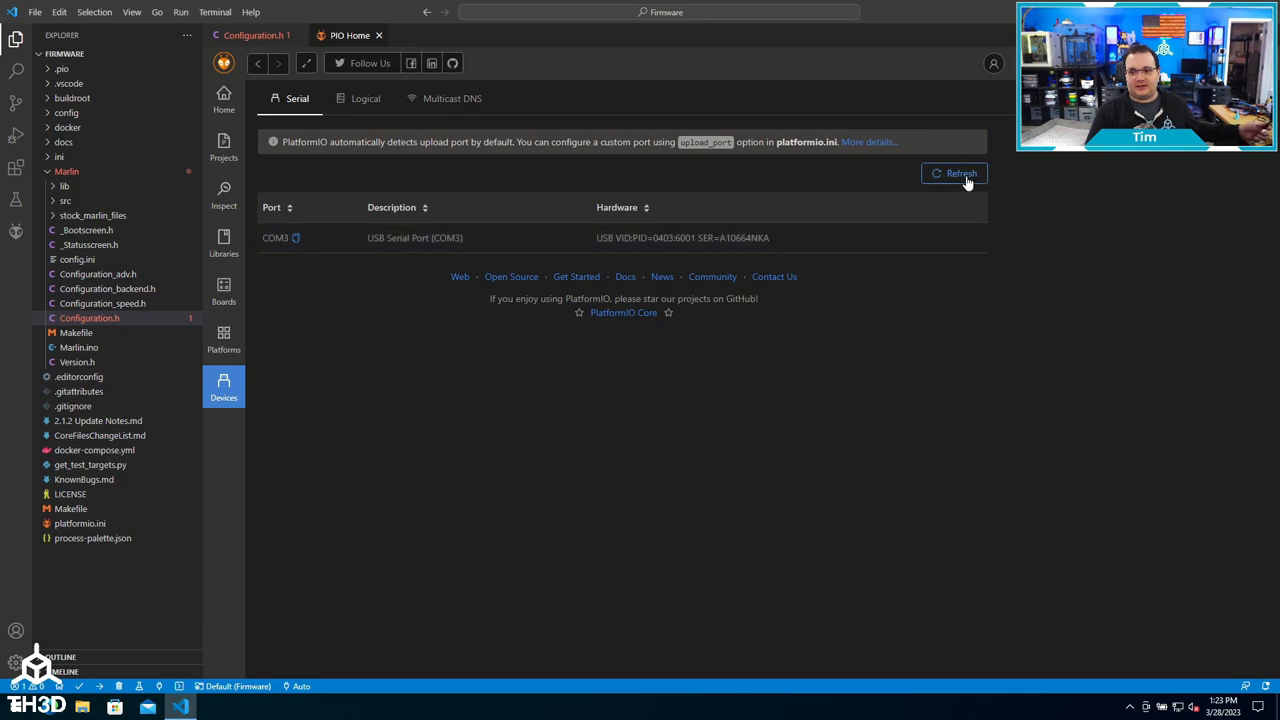
left_click(954, 173)
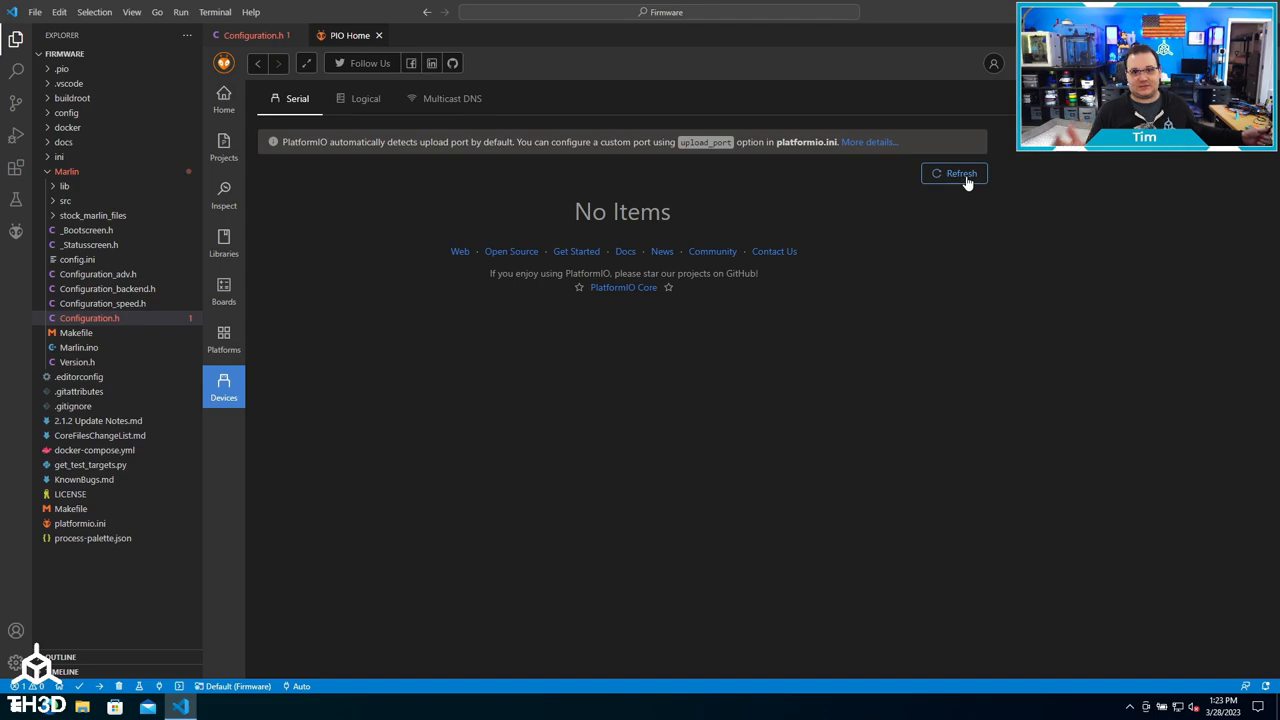
left_click(955, 173)
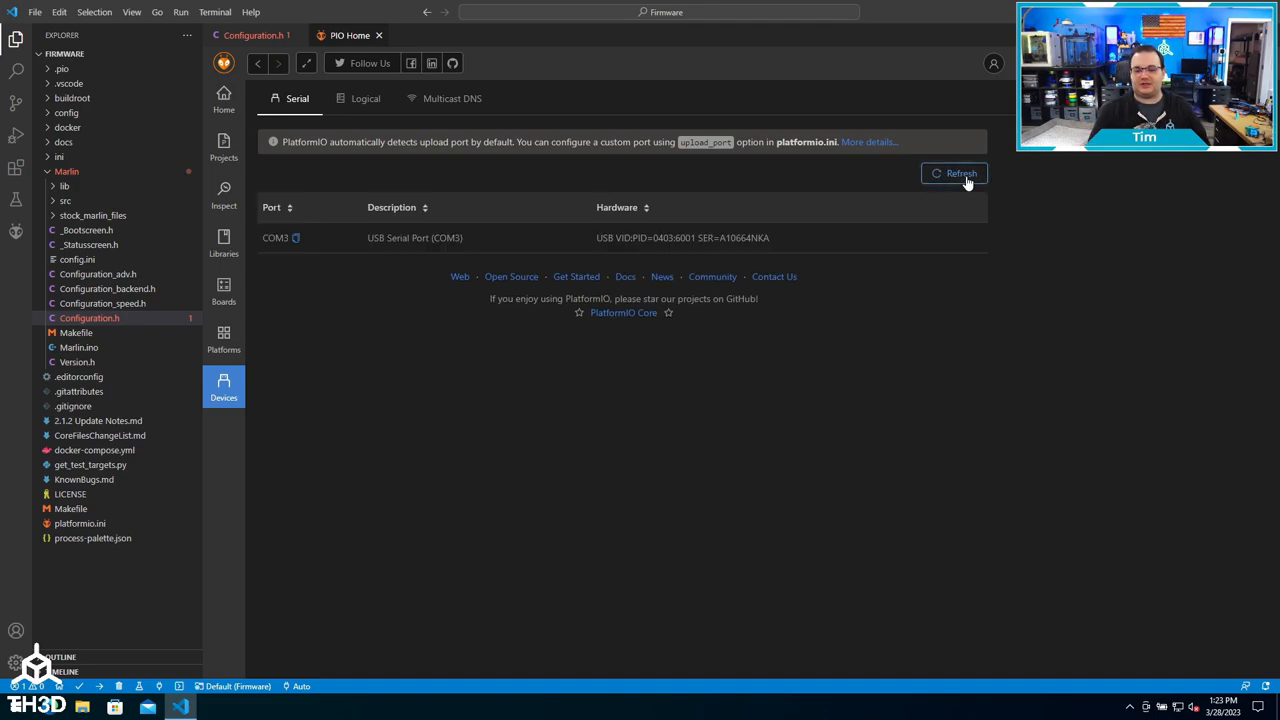
mouse_move(320, 262)
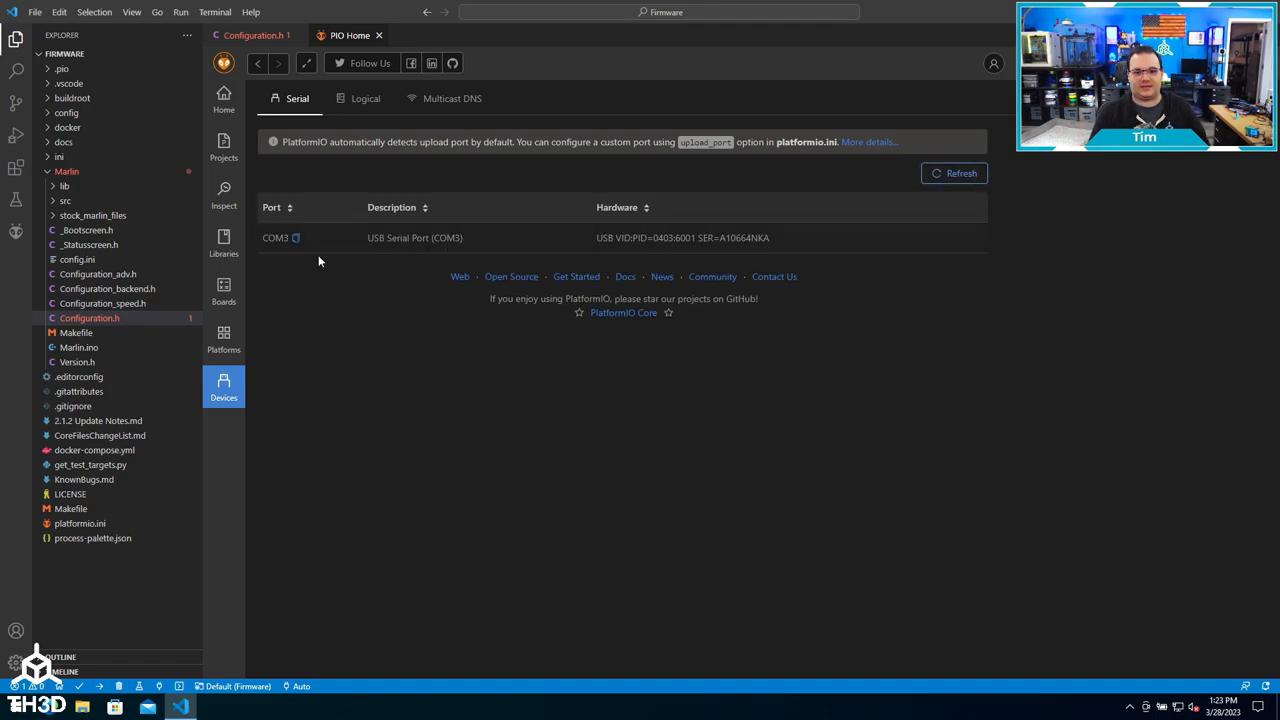
mouse_move(296, 238)
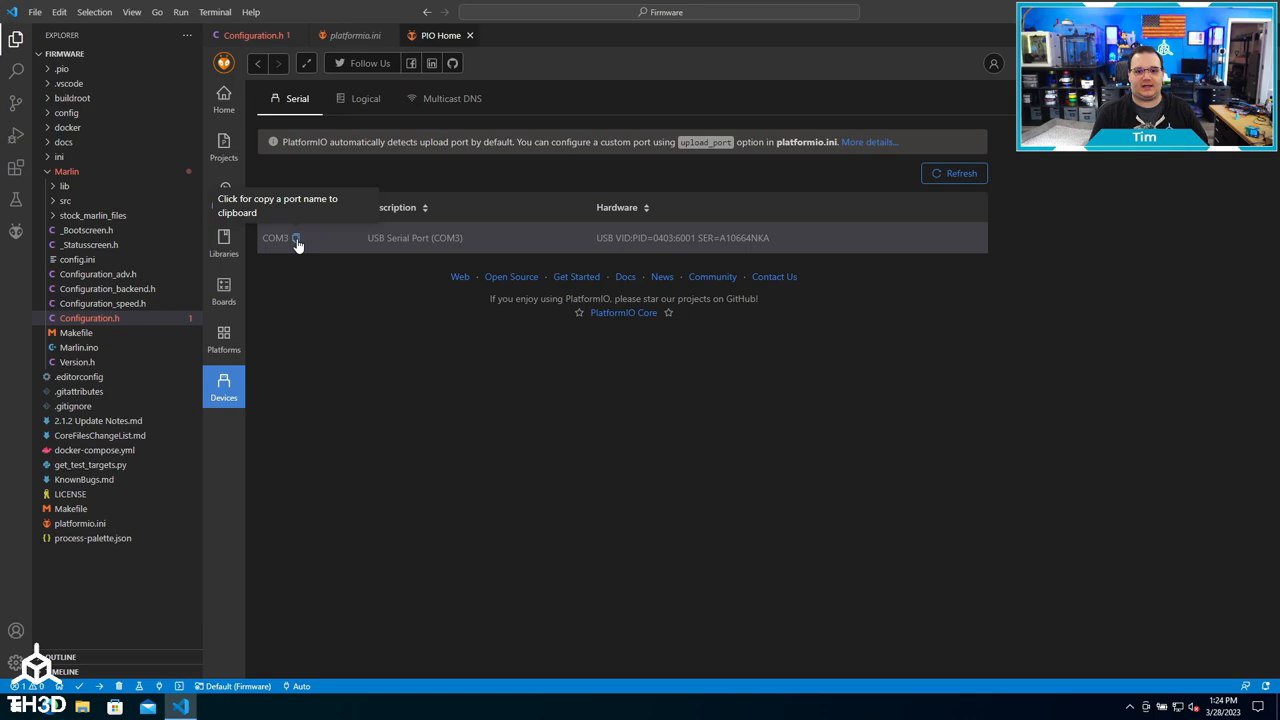
left_click(281, 238)
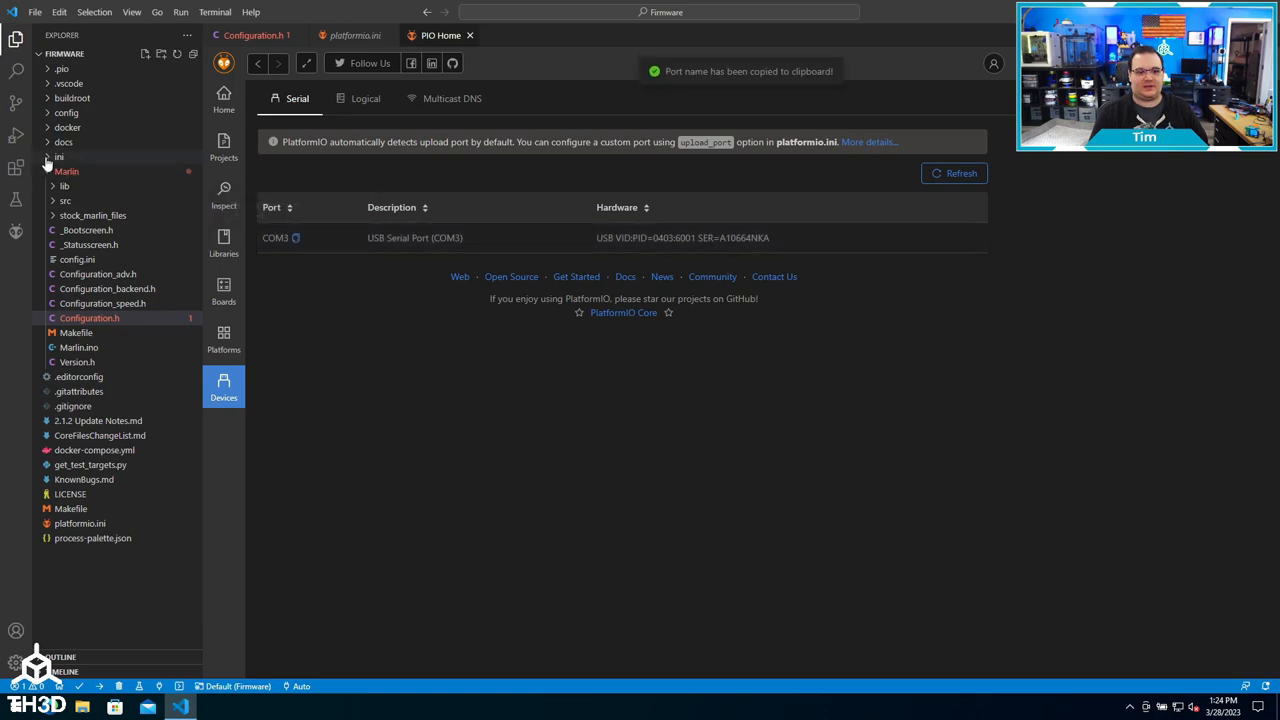
left_click(59, 157)
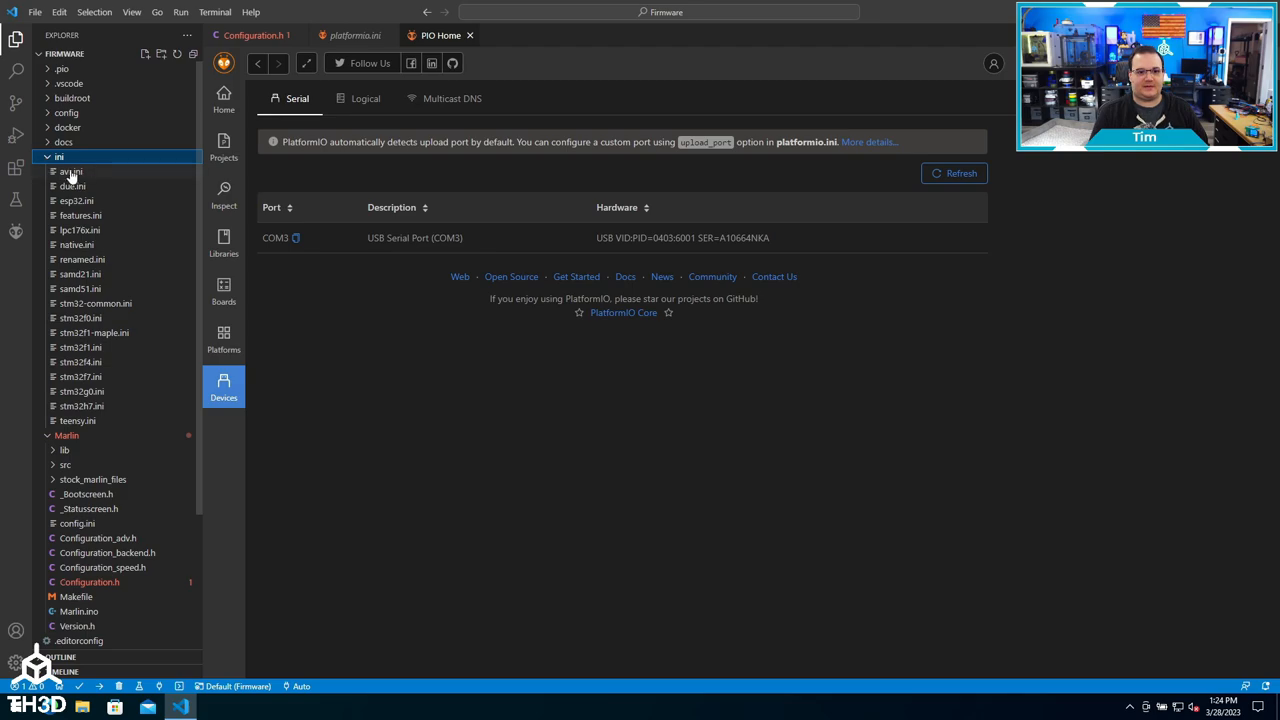
Open avr.ini from the ini folder and scroll the file tree.
double_click(70, 171)
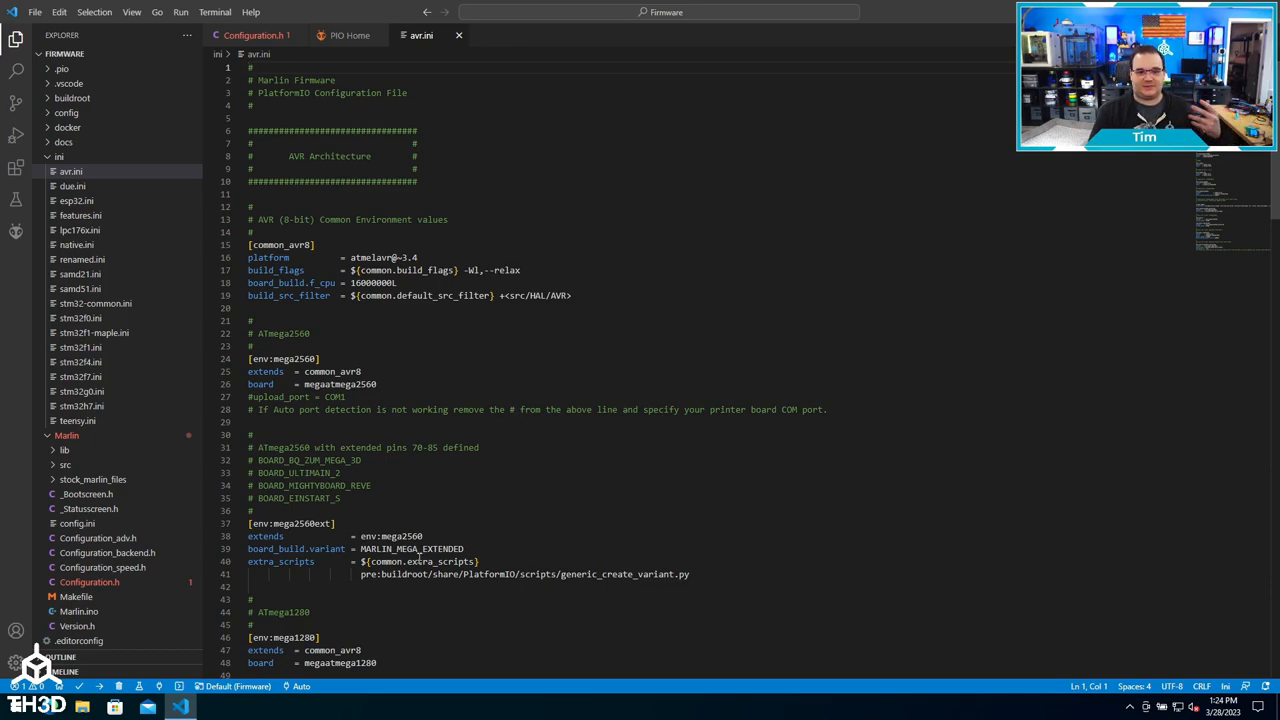
scroll("down", 3)
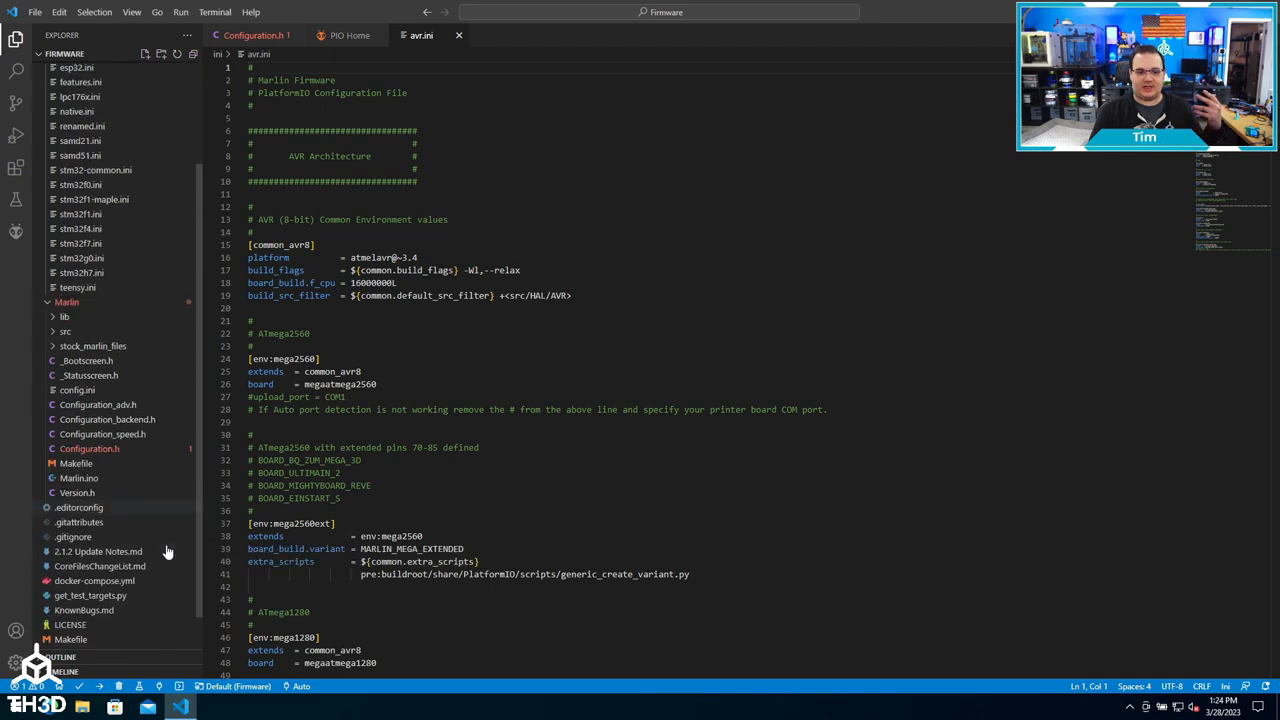
scroll("down", 3)
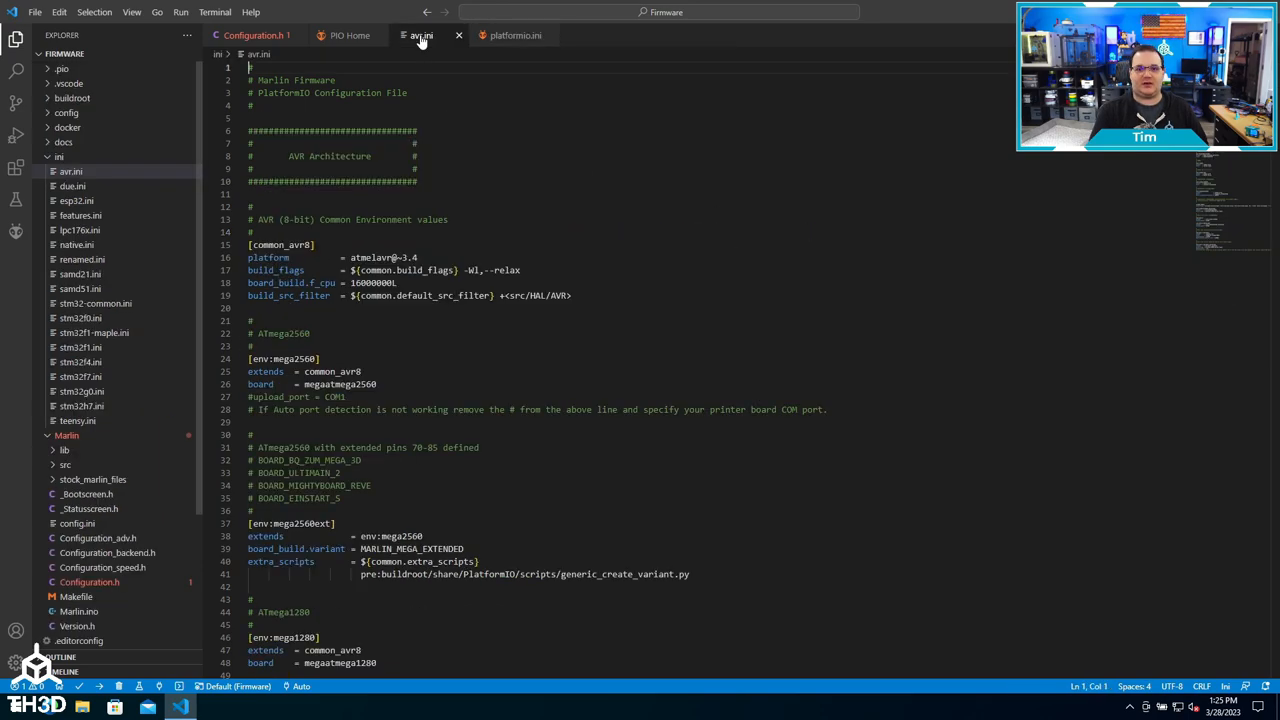
Scroll avr.ini to [env:melzi_optiboot_optimized] and add an upload_port line below build_flags.
scroll("down", 3)
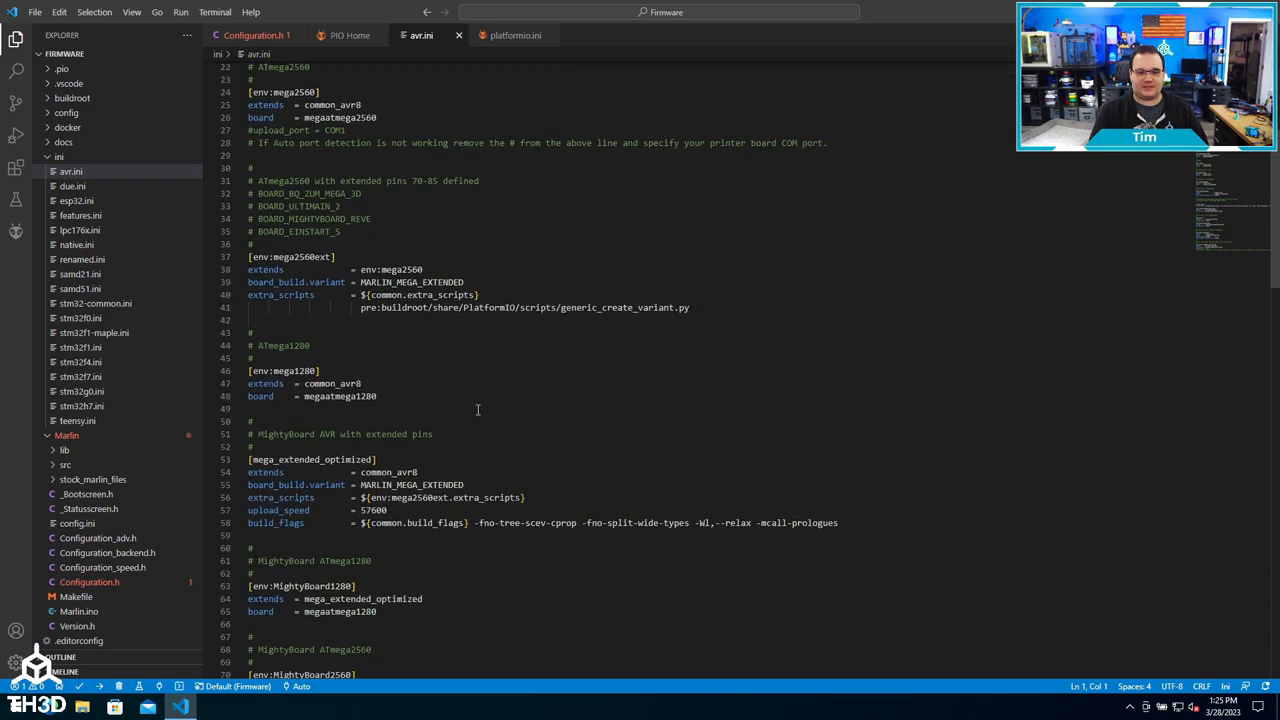
scroll("down", 3)
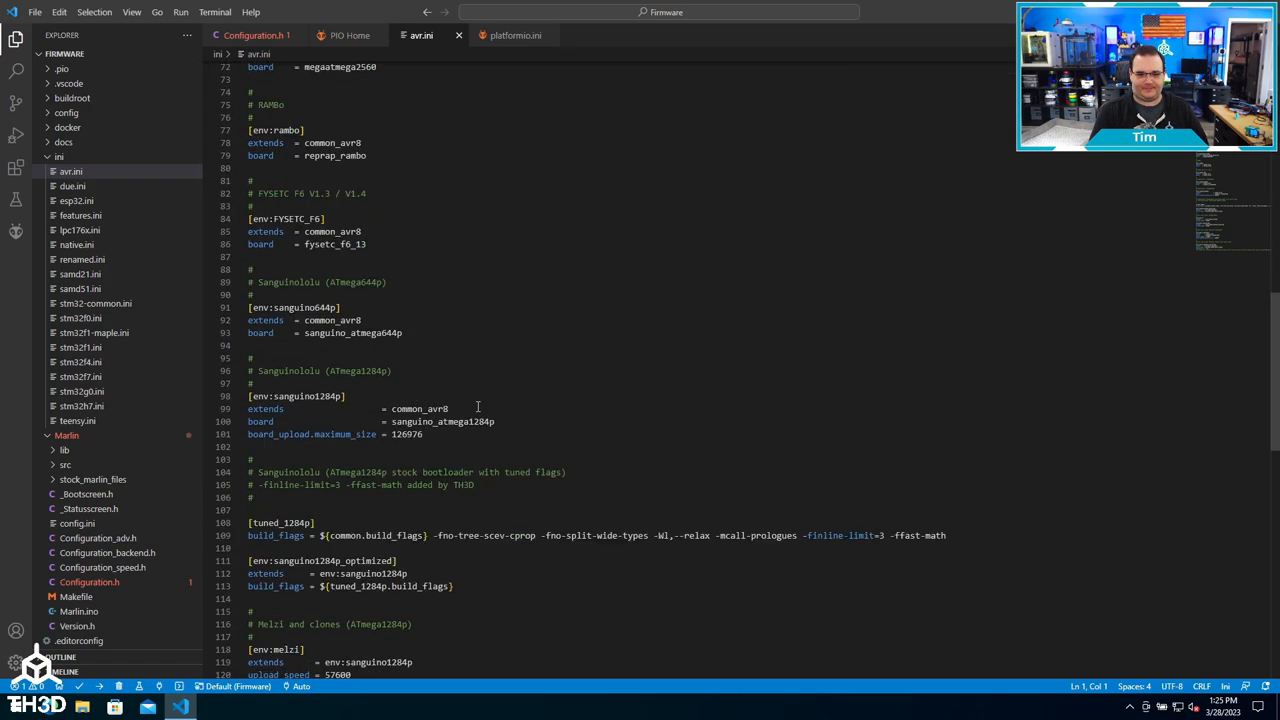
scroll("down", 3)
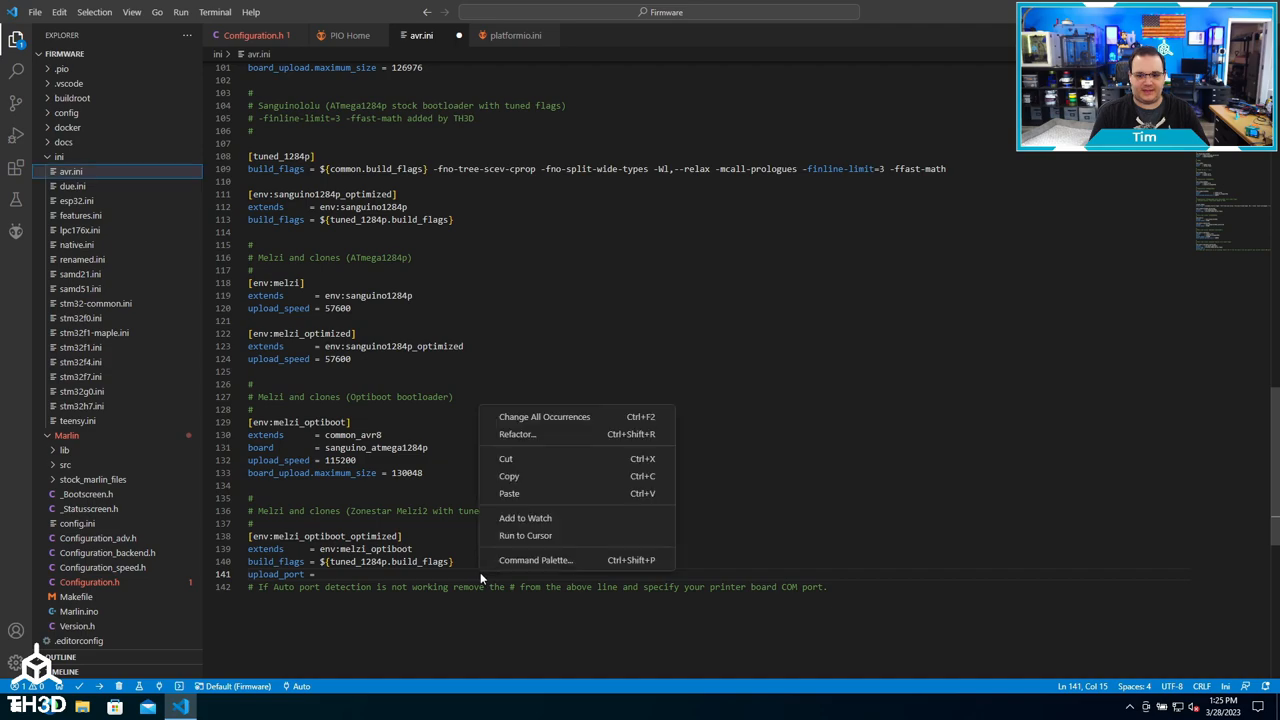
Set upload_port to COM3 and start the PlatformIO firmware upload.
type("COM")
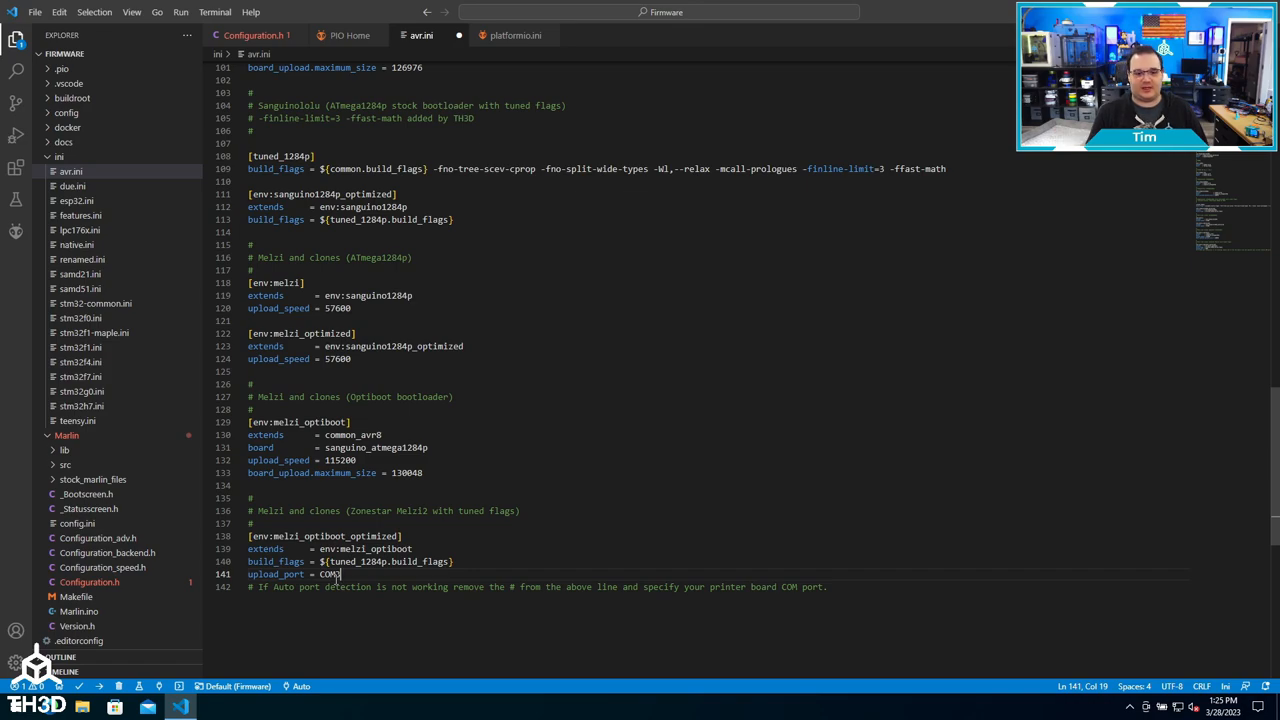
mouse_move(100, 686)
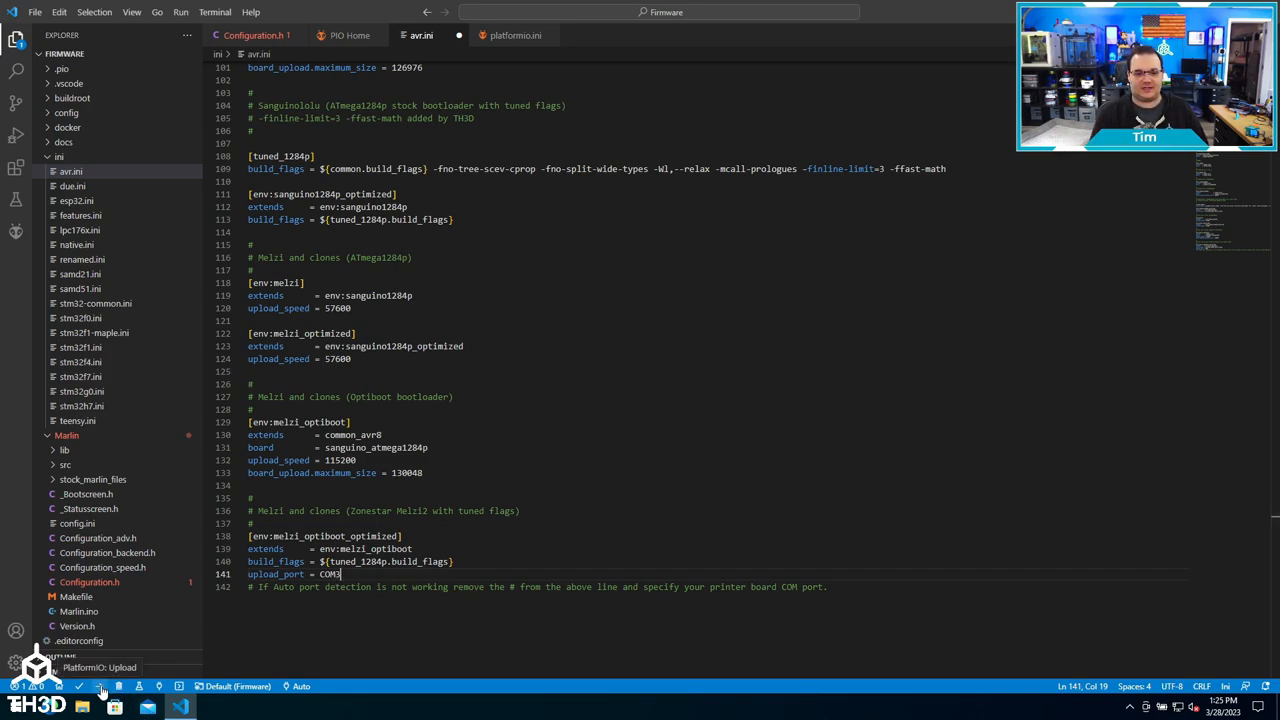
left_click(104, 686)
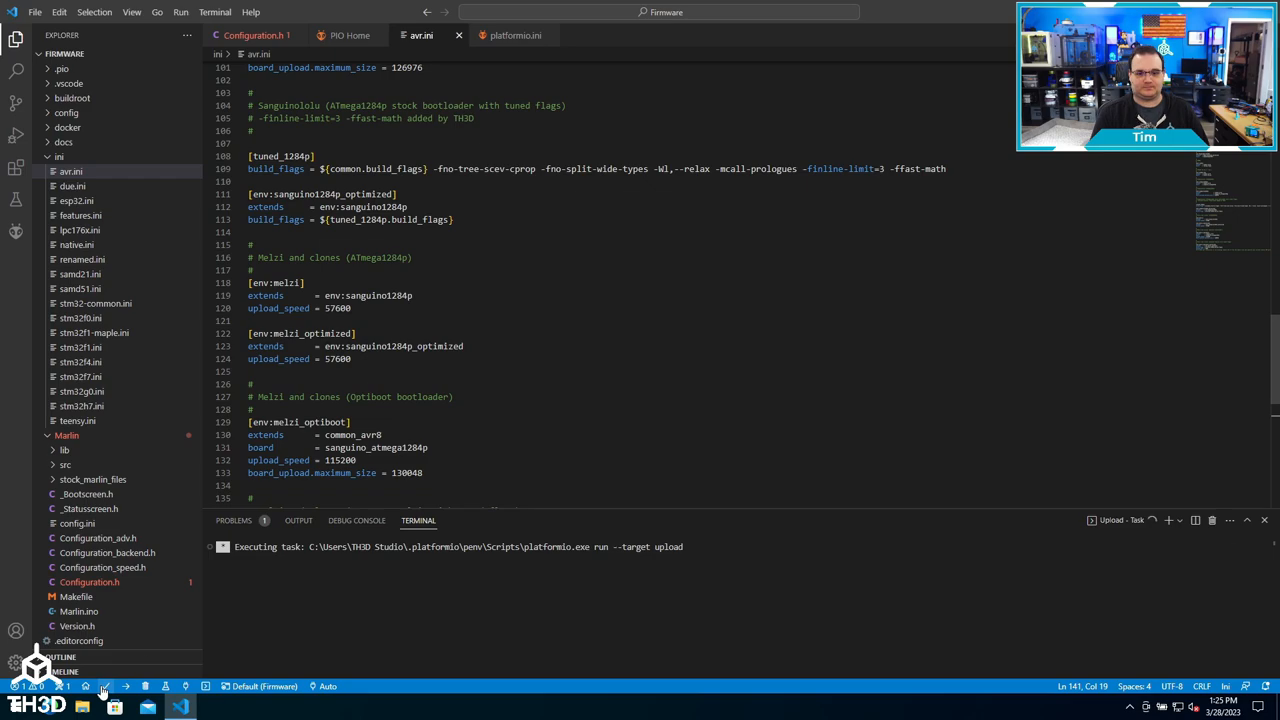